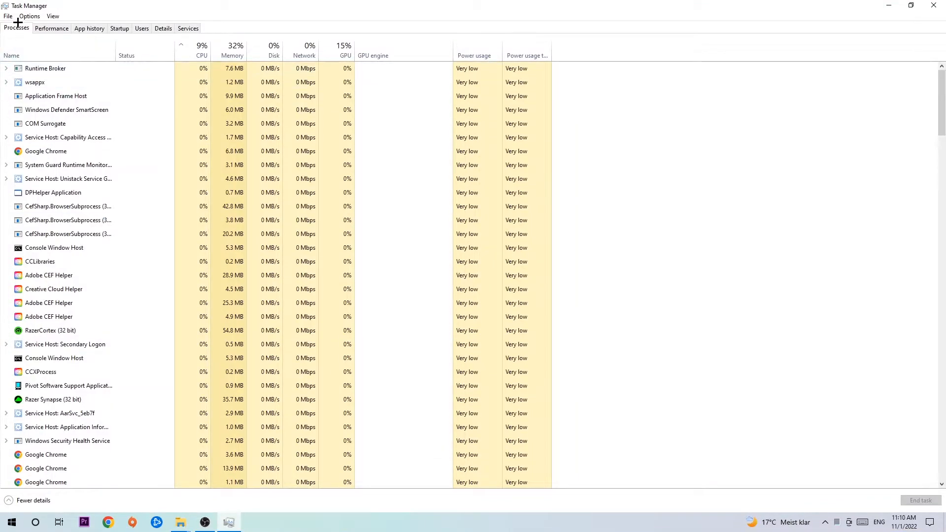
mouse_move(217, 45)
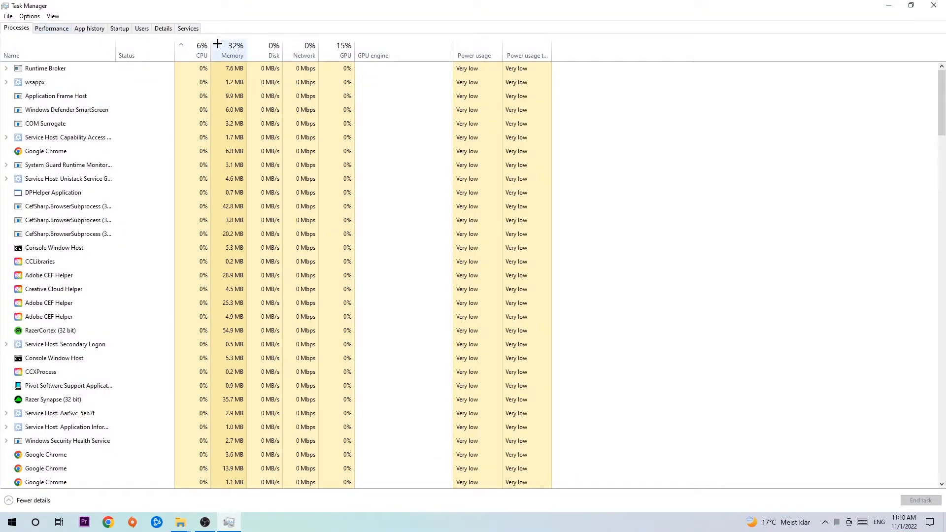
- Sort processes by CPU usage, check OBS Studio's options, and close Task Manager
click(201, 46)
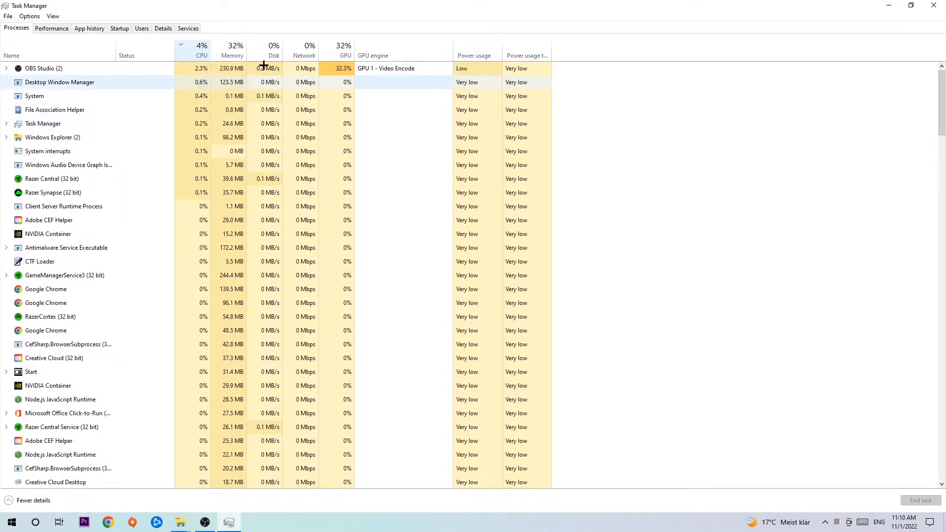
click(344, 44)
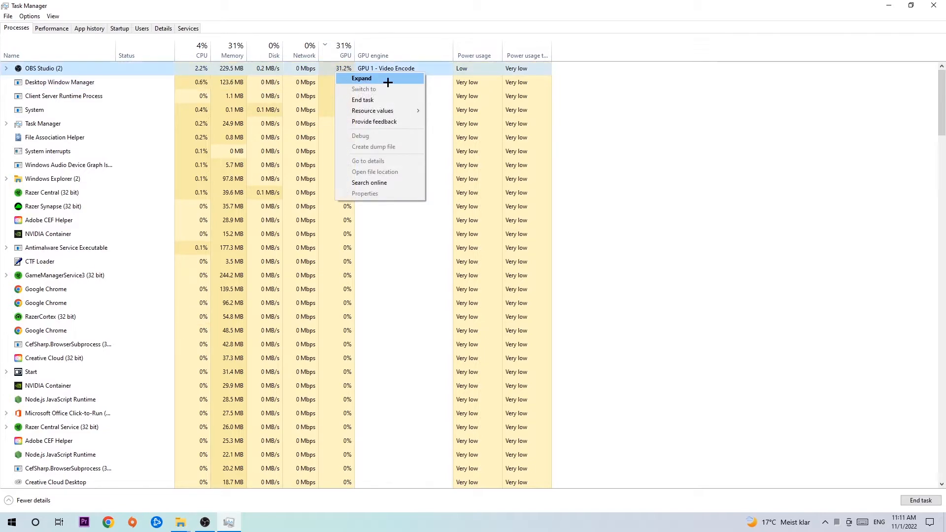
click(360, 78)
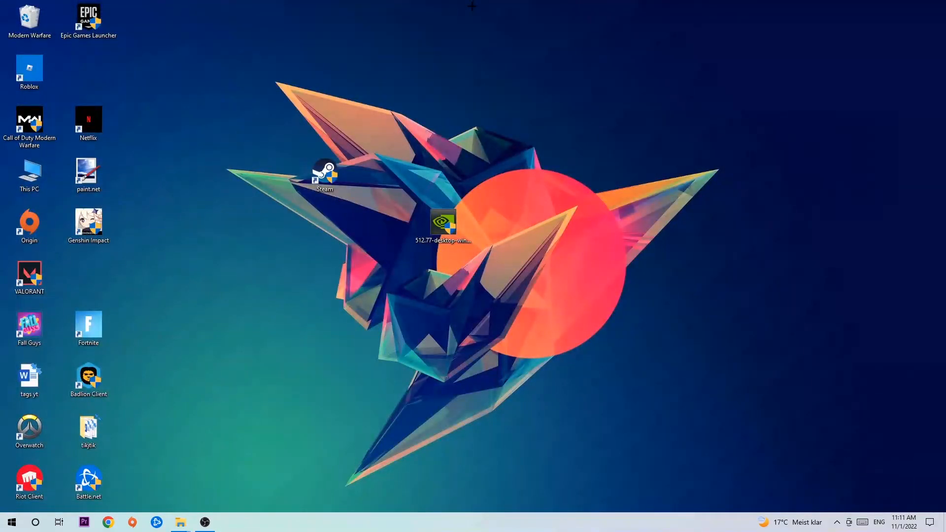
mouse_move(371, 195)
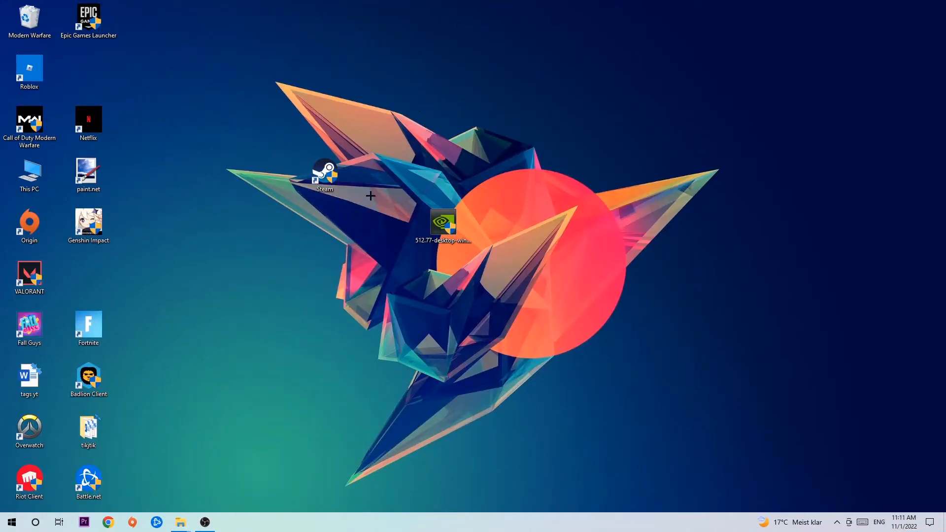
- Reach the Gaming section's Xbox Game Bar page showing Game Bar turned Off
click(11, 522)
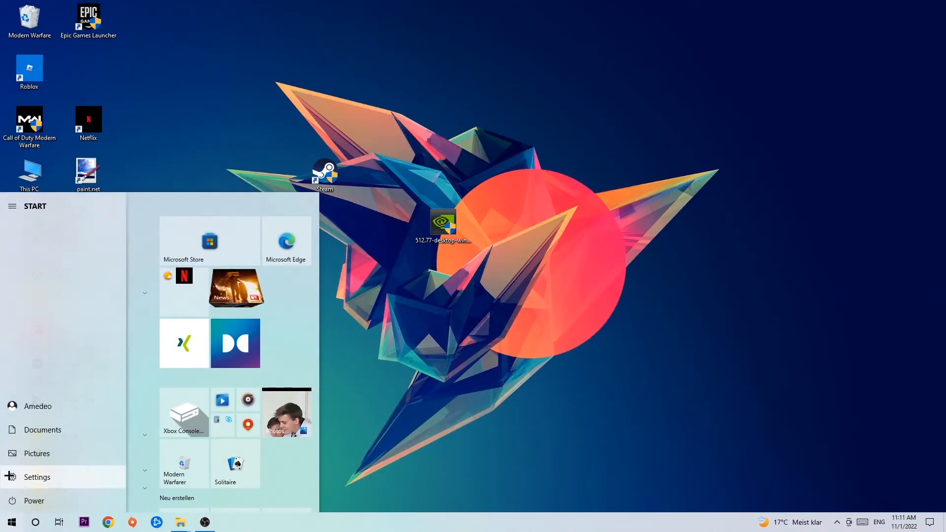
click(37, 477)
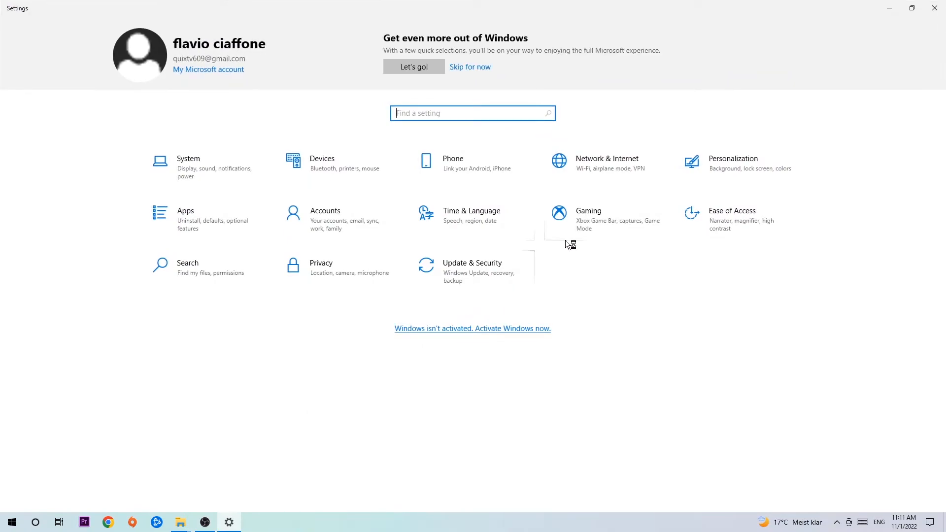
click(588, 210)
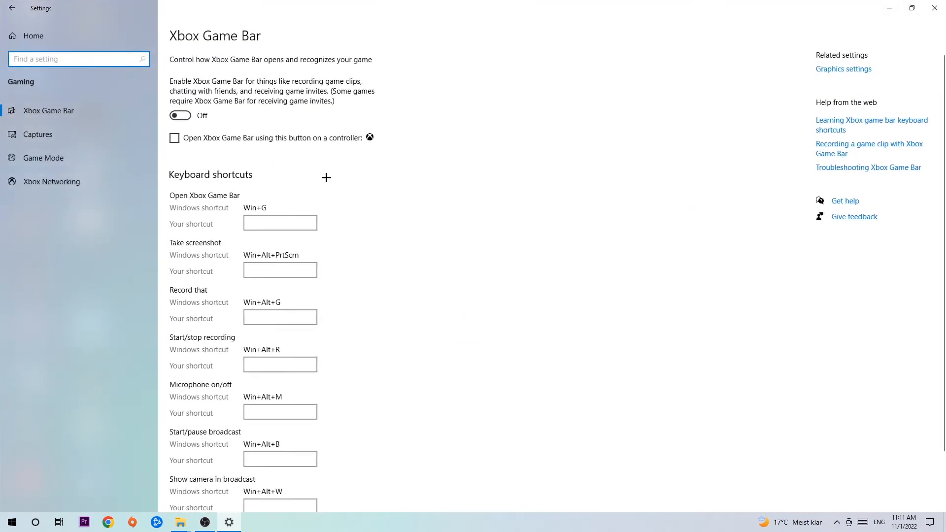
mouse_move(78, 117)
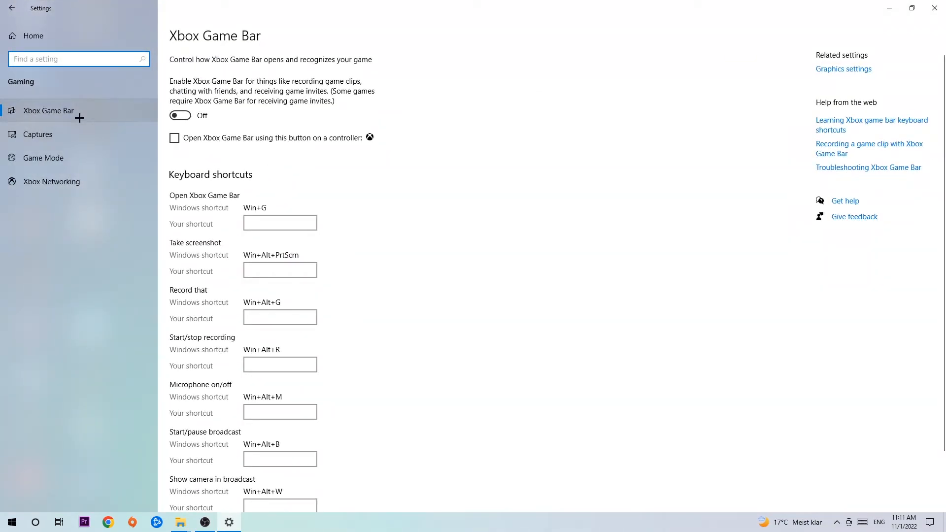
mouse_move(285, 133)
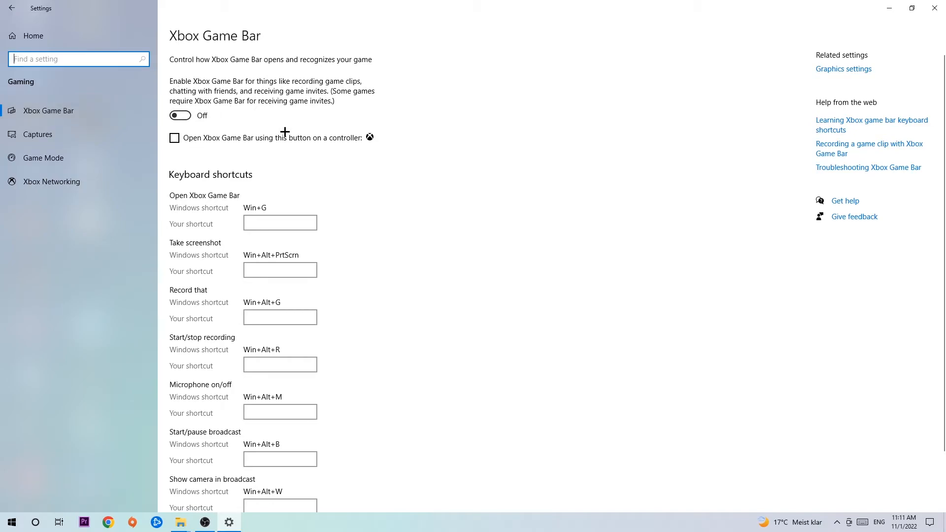
mouse_move(276, 121)
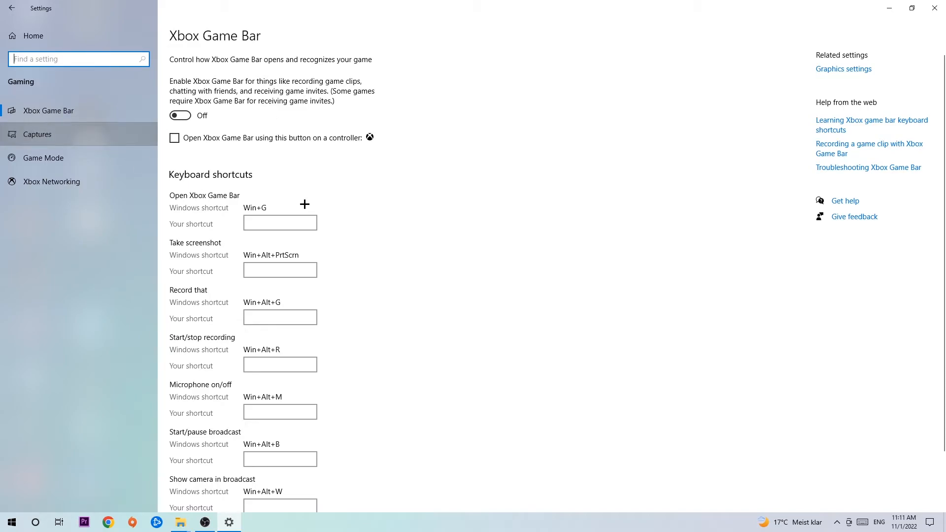
mouse_move(119, 228)
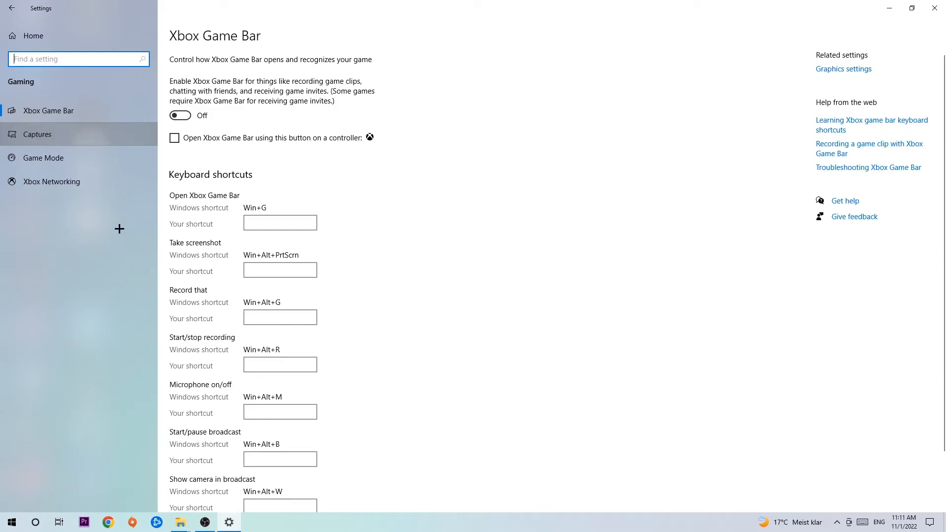
- Confirm background recording is Off under Captures, then confirm Game Mode is On
click(37, 134)
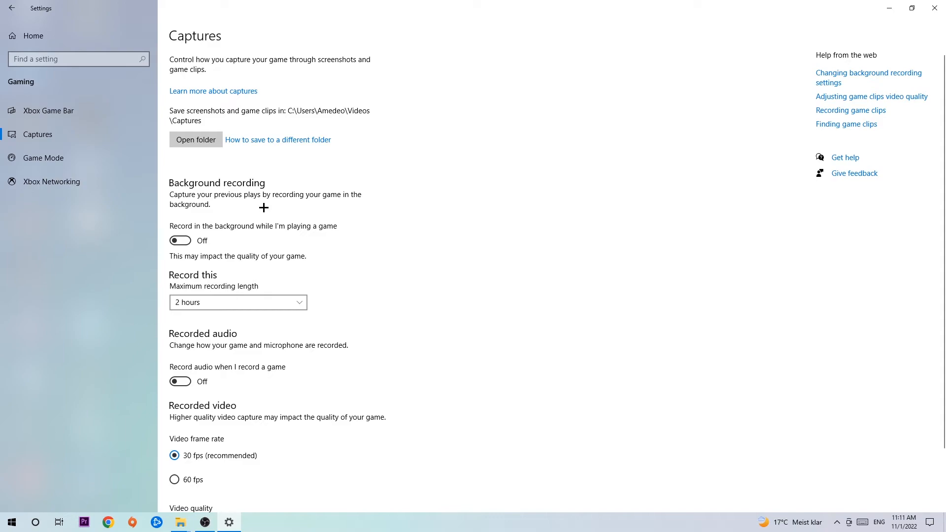
click(43, 158)
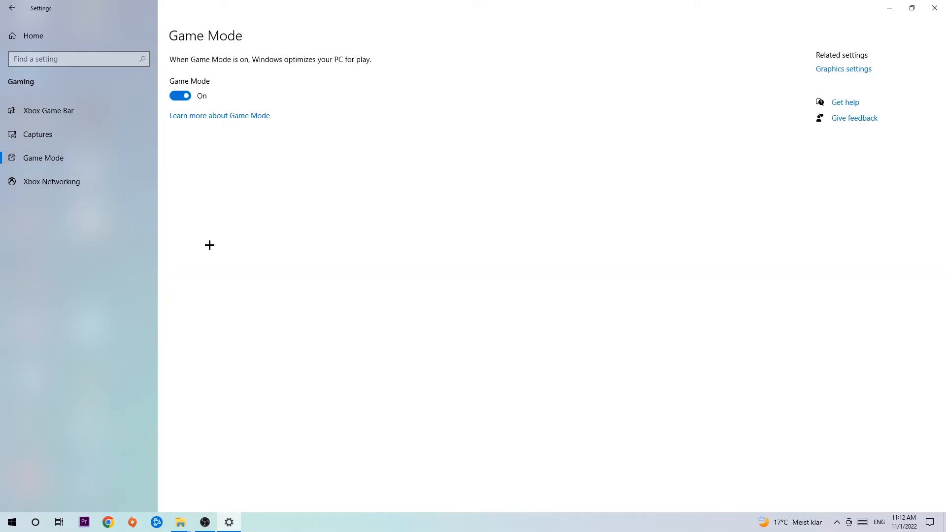
mouse_move(217, 231)
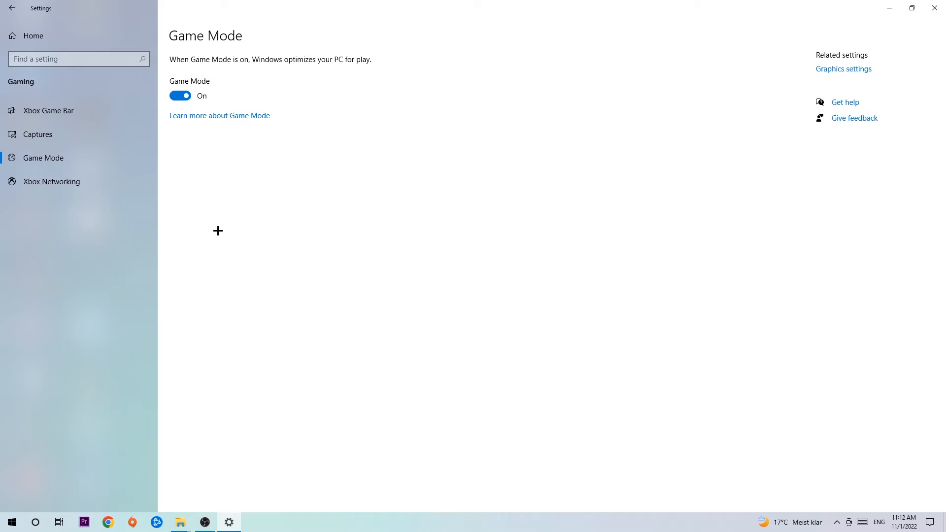
mouse_move(206, 166)
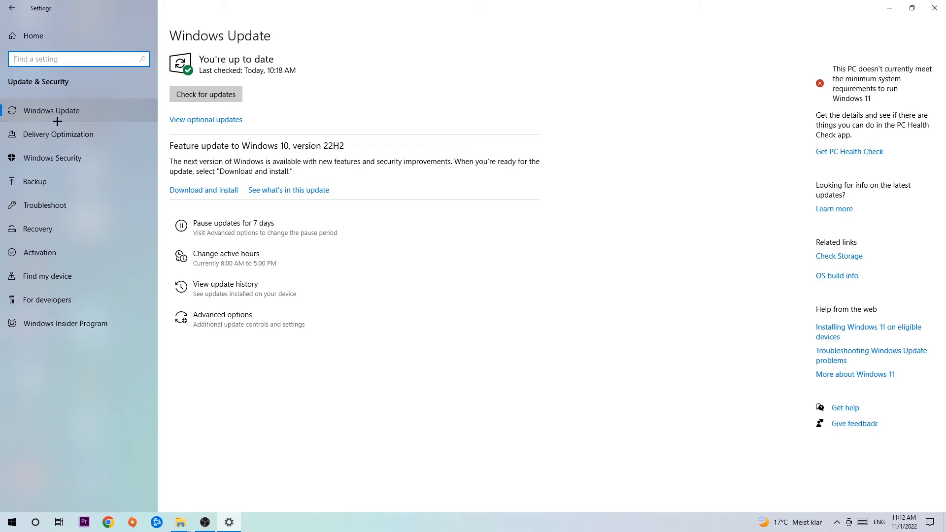
mouse_move(115, 103)
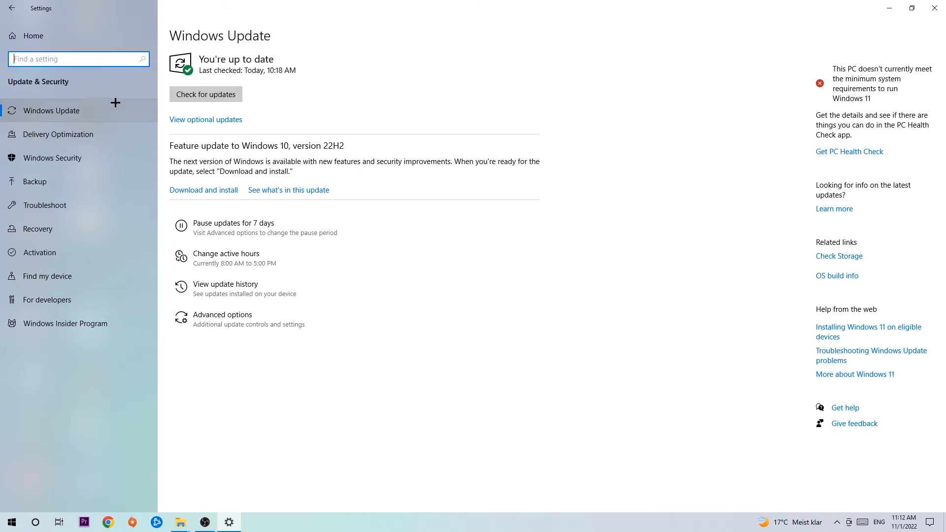
mouse_move(934, 8)
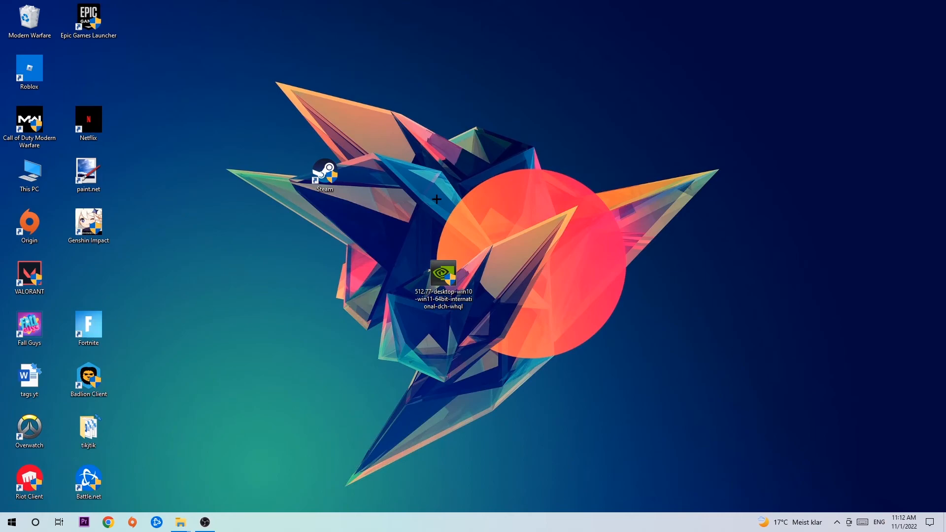
mouse_move(430, 186)
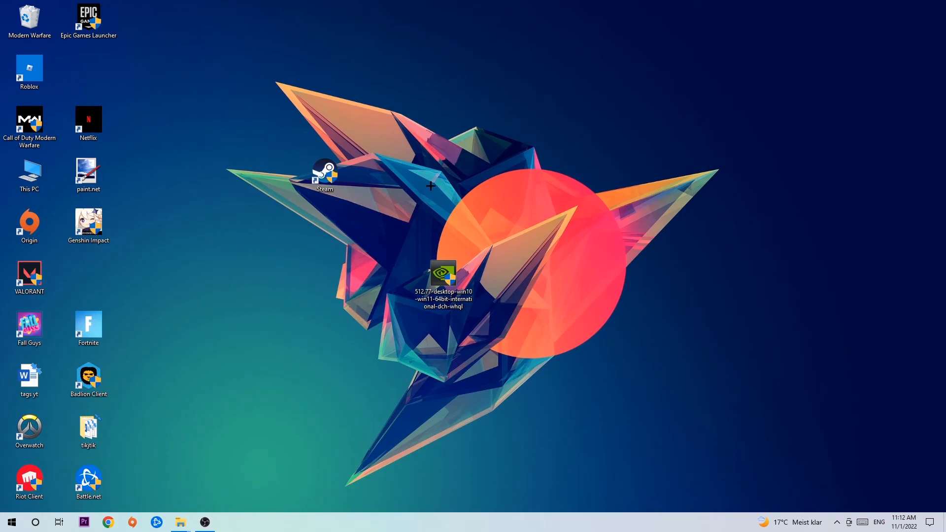
mouse_move(372, 176)
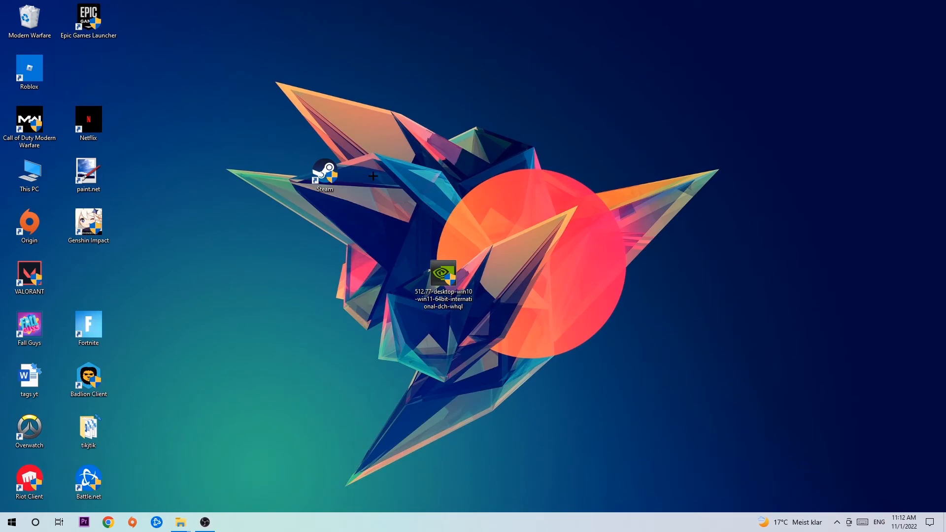